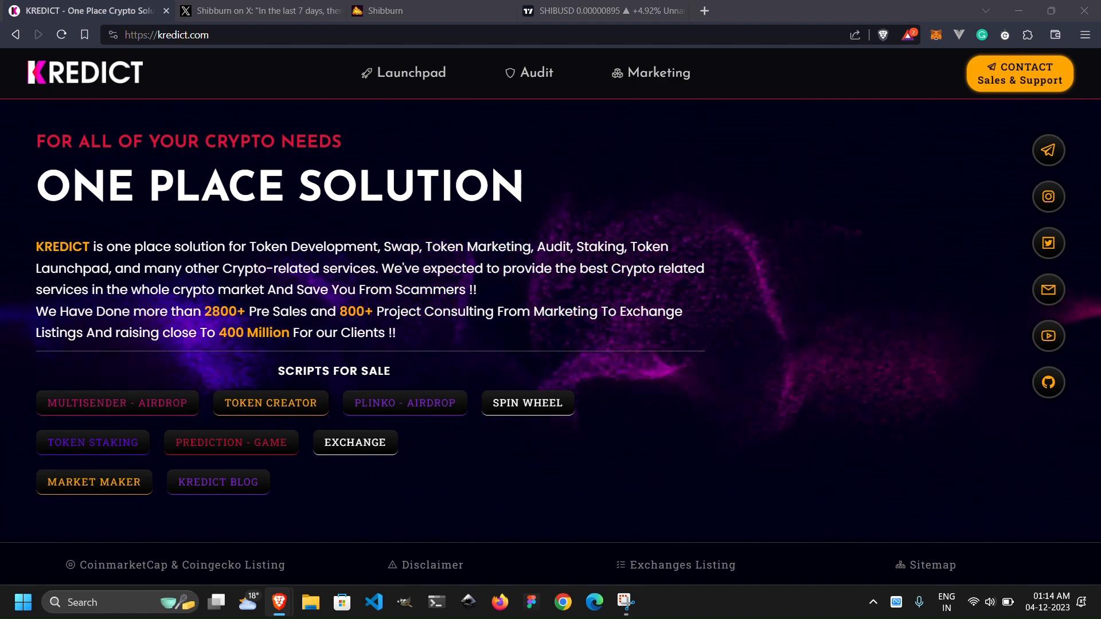
# Show Shibburn's X post on 527,485,988 SHIB burned this week, then switch to shibburn.com.
pyautogui.click(260, 11)
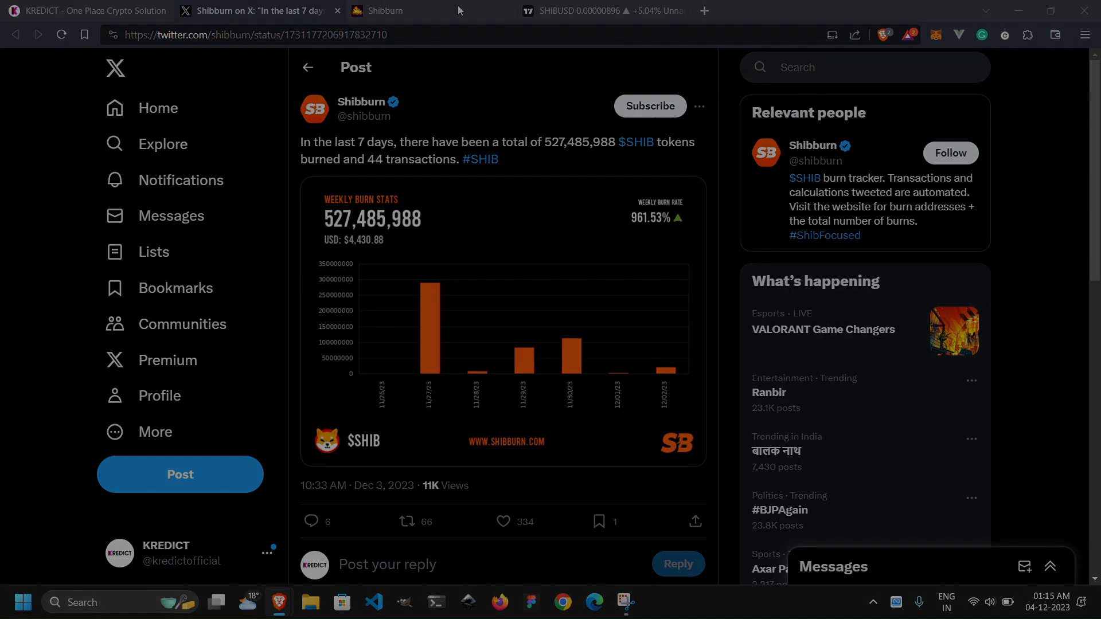
pyautogui.click(403, 10)
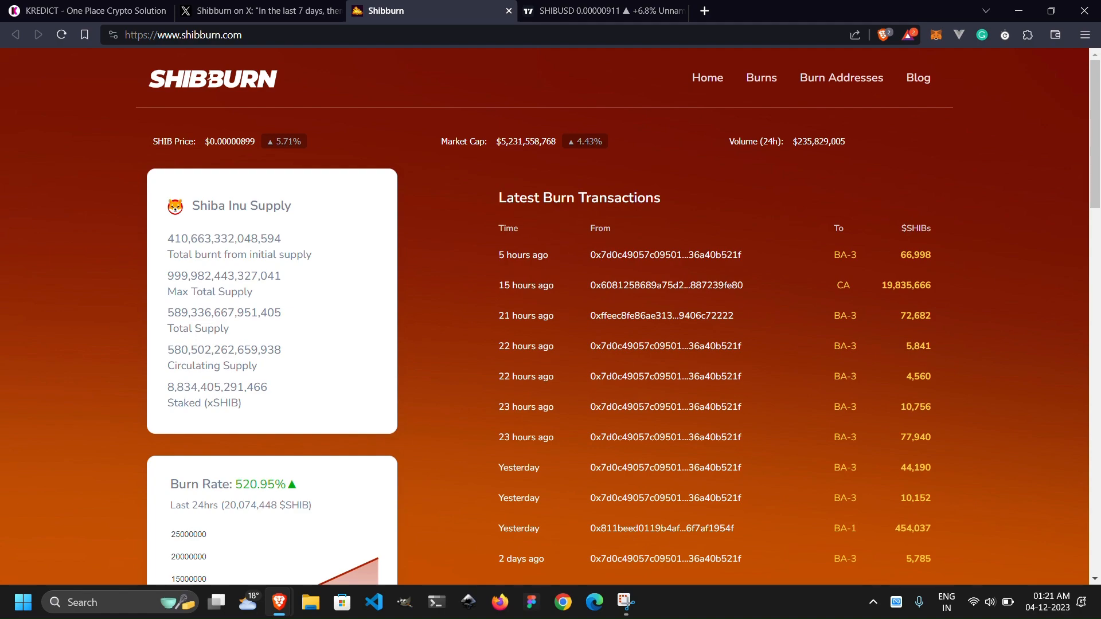
# Close the Shibburn, X and SHIBUSD tabs, leaving only the KREDICT homepage.
pyautogui.click(84, 11)
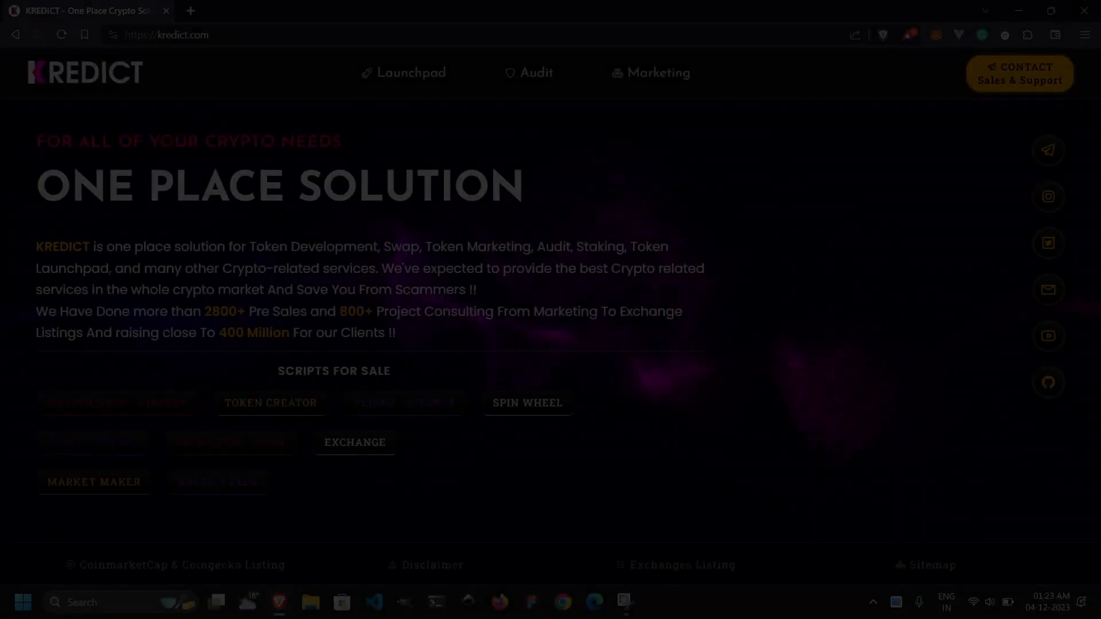